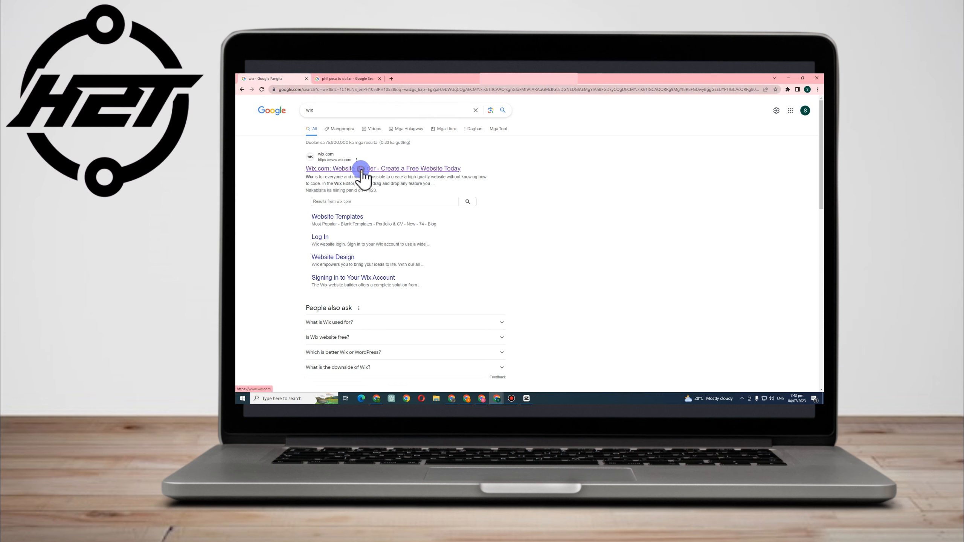
Open the Wix.com website from the Google search results
left_click(363, 168)
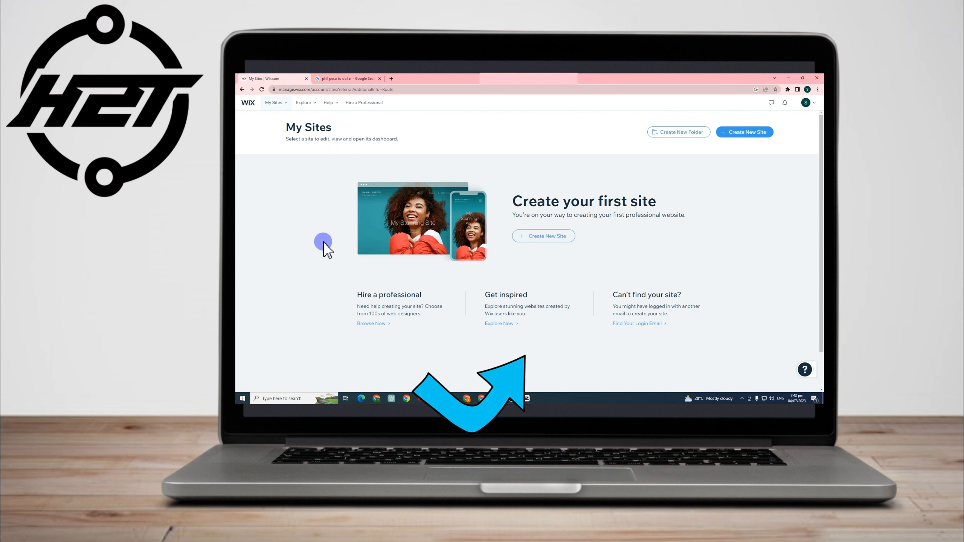
mouse_move(398, 309)
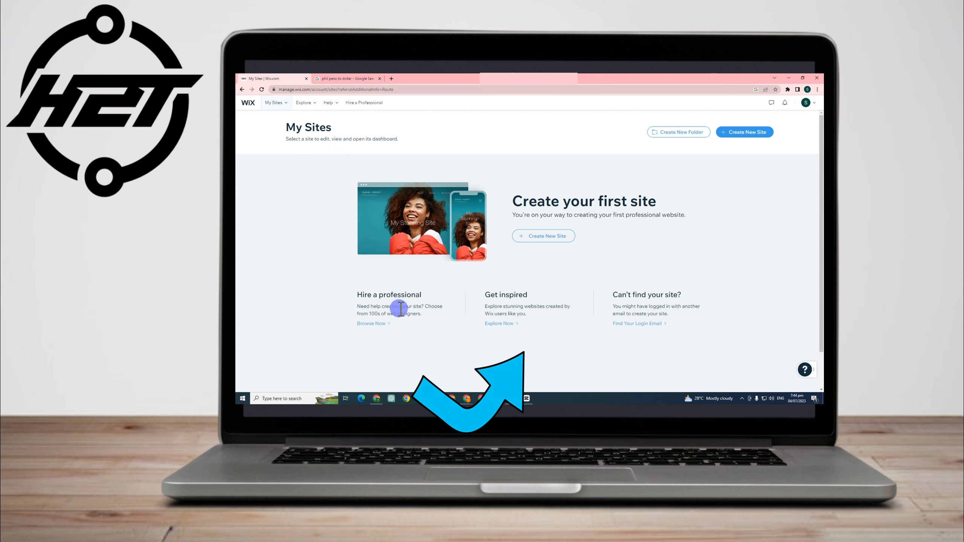
mouse_move(621, 263)
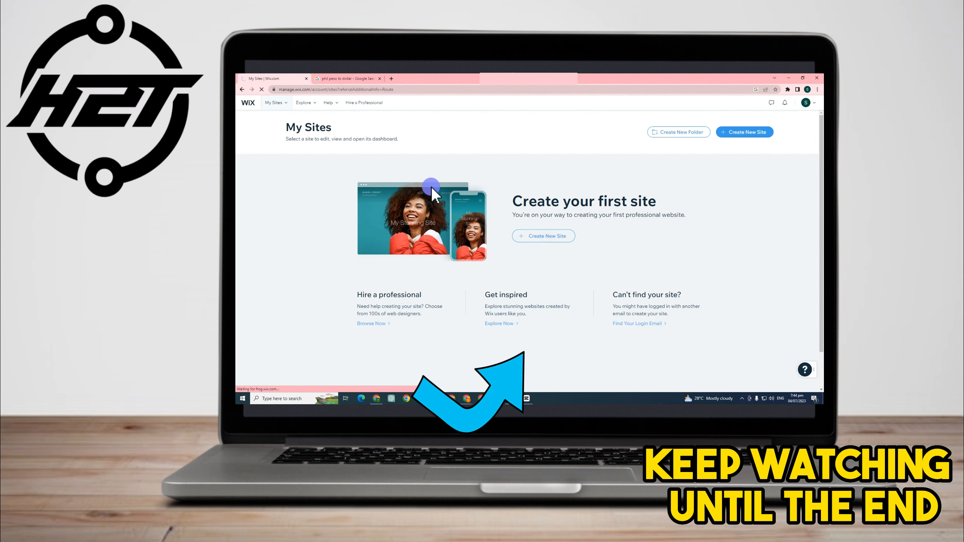
Start a new site from the My Sites page
left_click(543, 236)
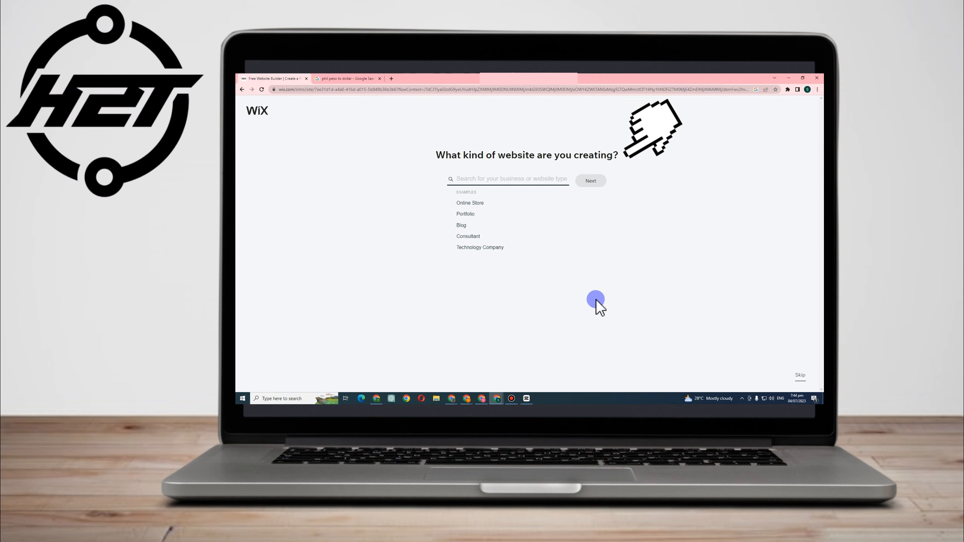
mouse_move(458, 227)
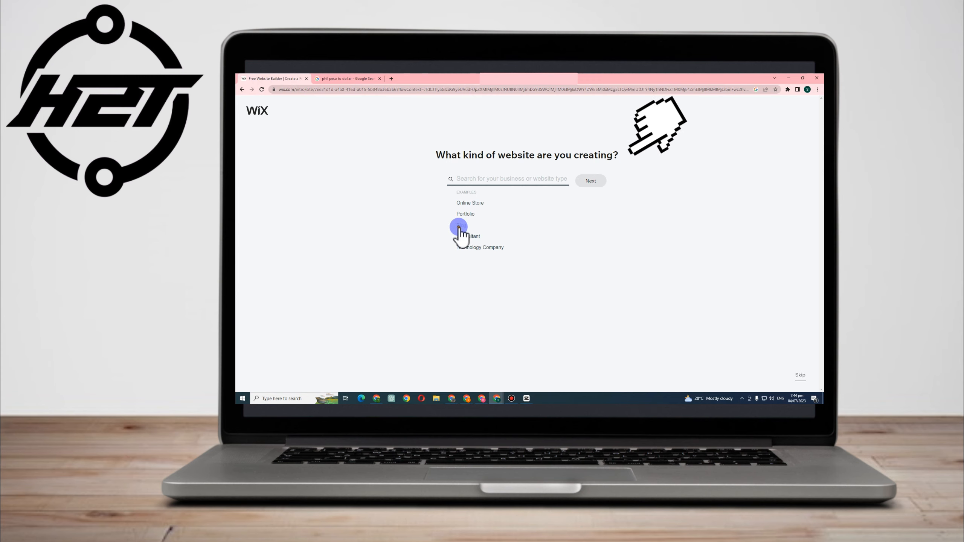
Search 'Blog', choose Technology Blog as the website type, and continue
type("Blog")
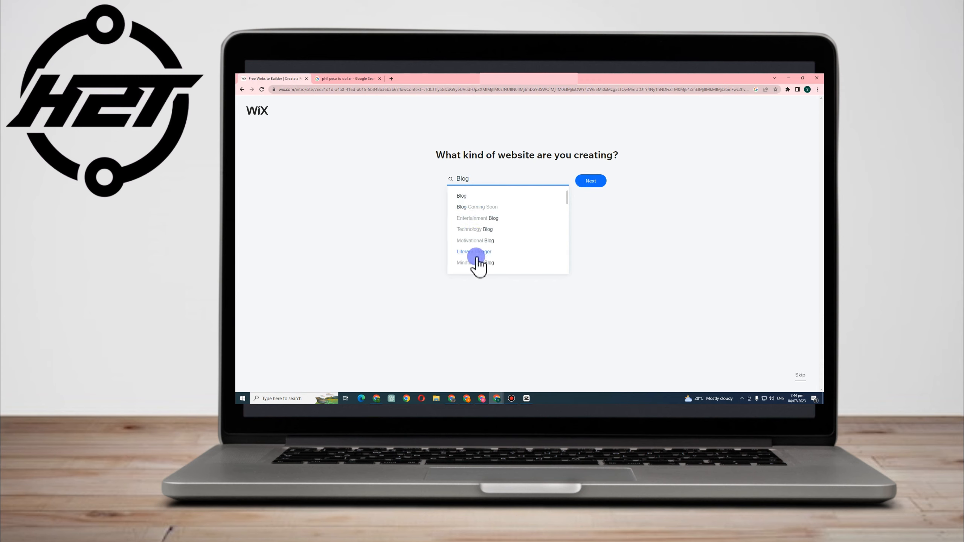
left_click(475, 229)
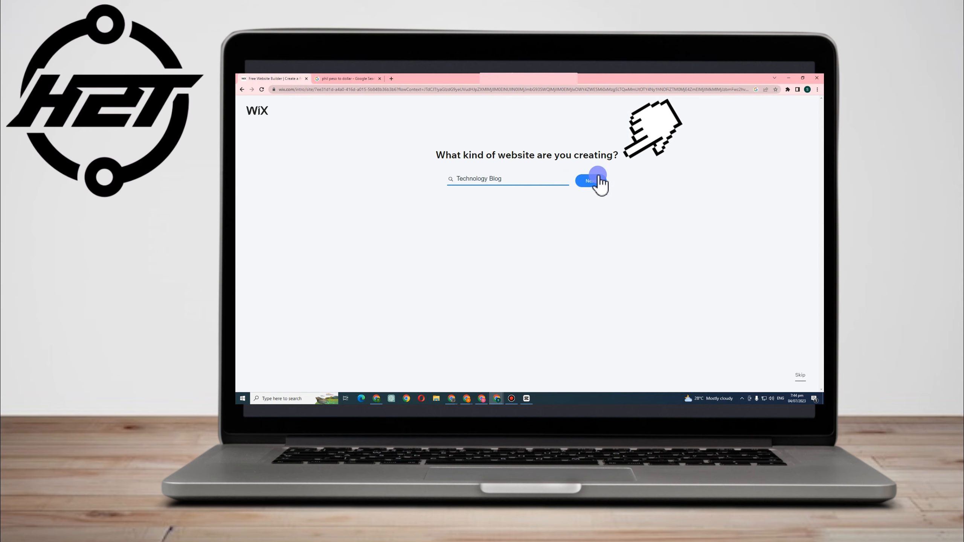
left_click(590, 181)
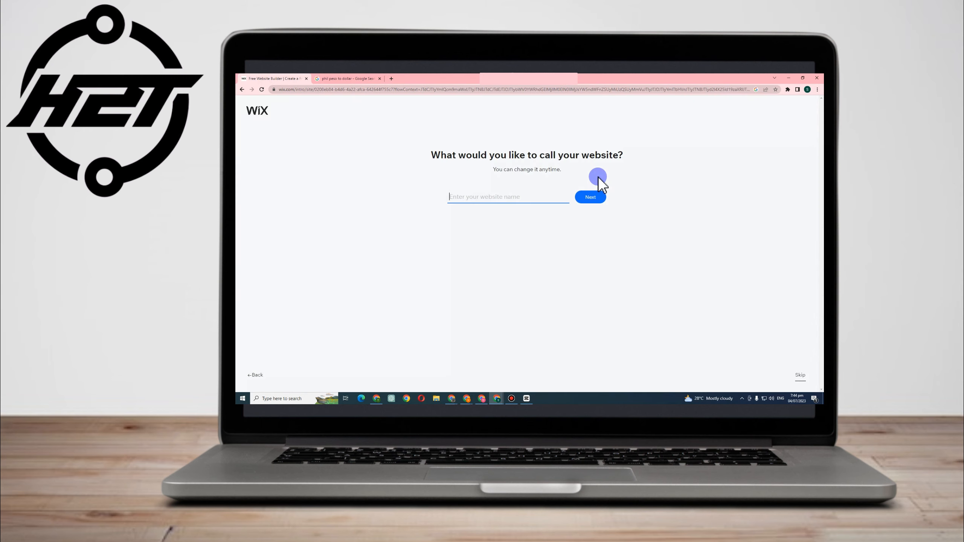
Enter 'Virtual Tech 101' as the website name and submit it
left_click(526, 197)
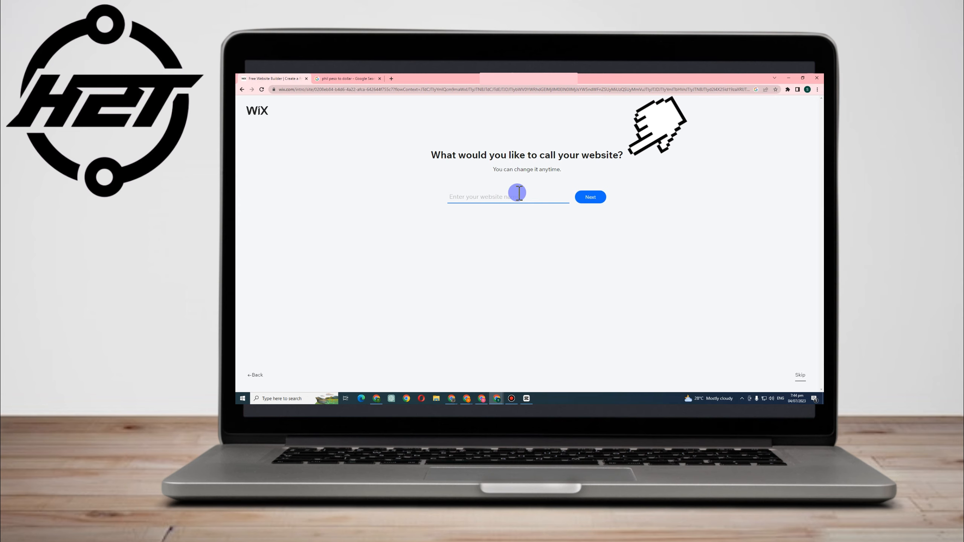
type("Art")
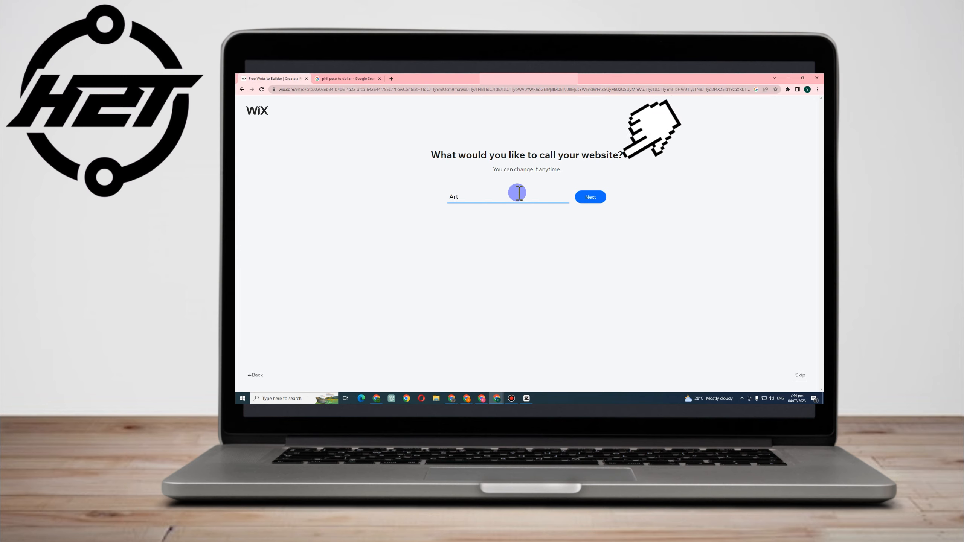
type("V")
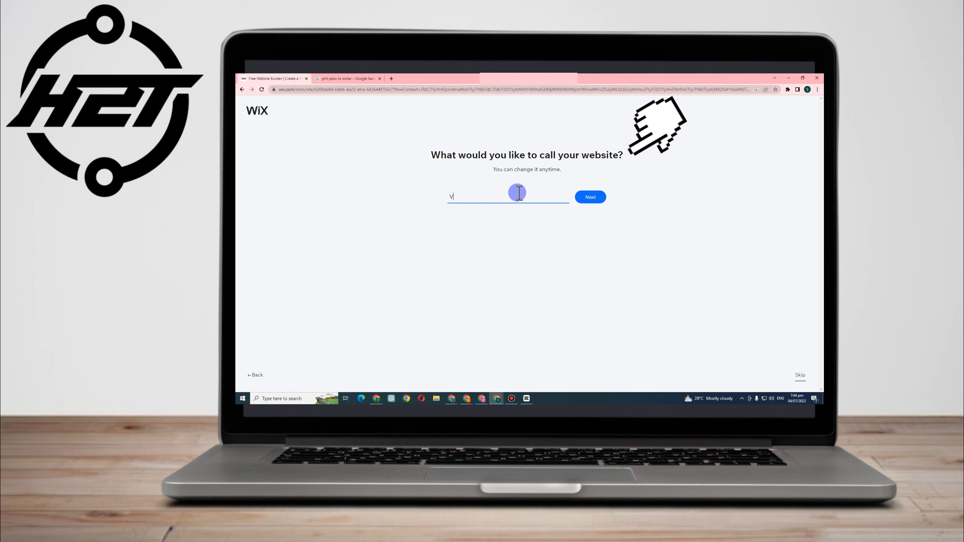
type("irtual Tech 101")
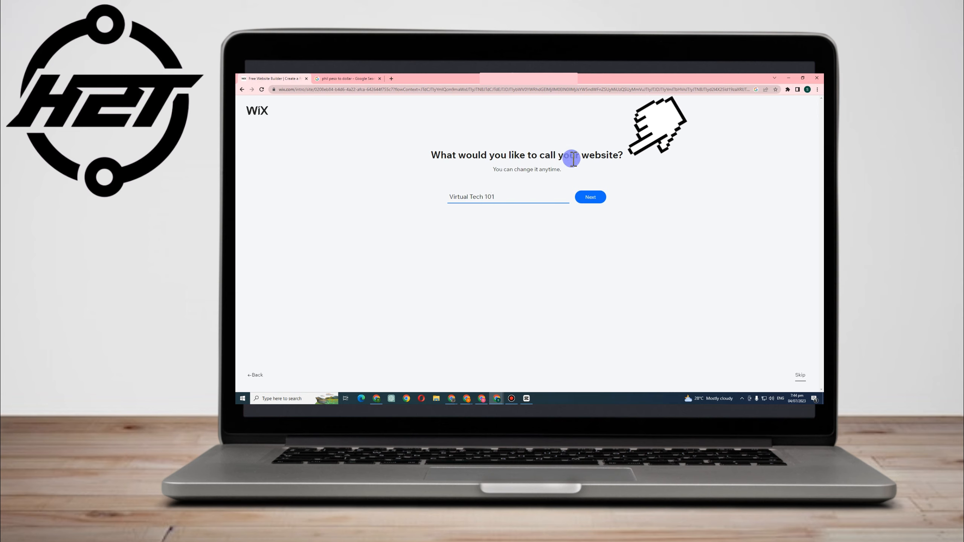
left_click(597, 197)
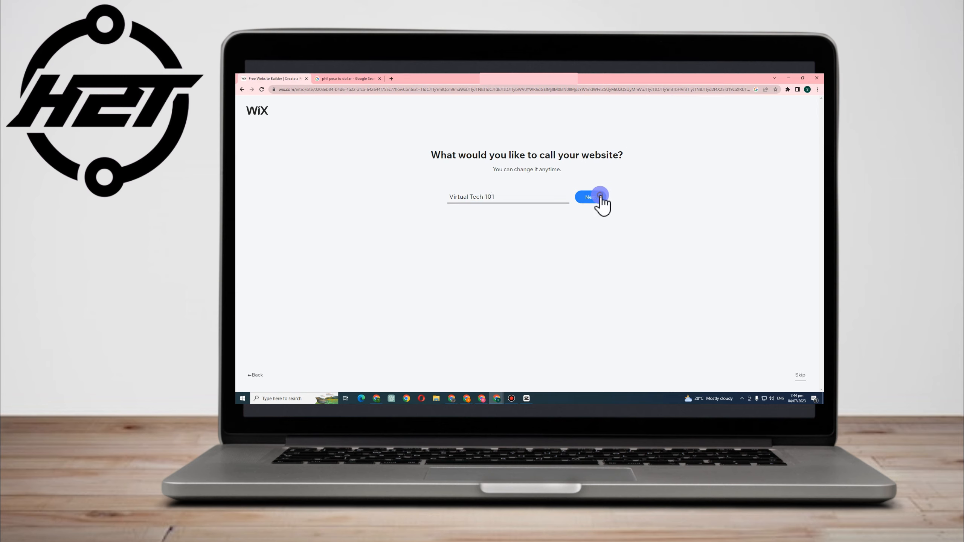
left_click(589, 197)
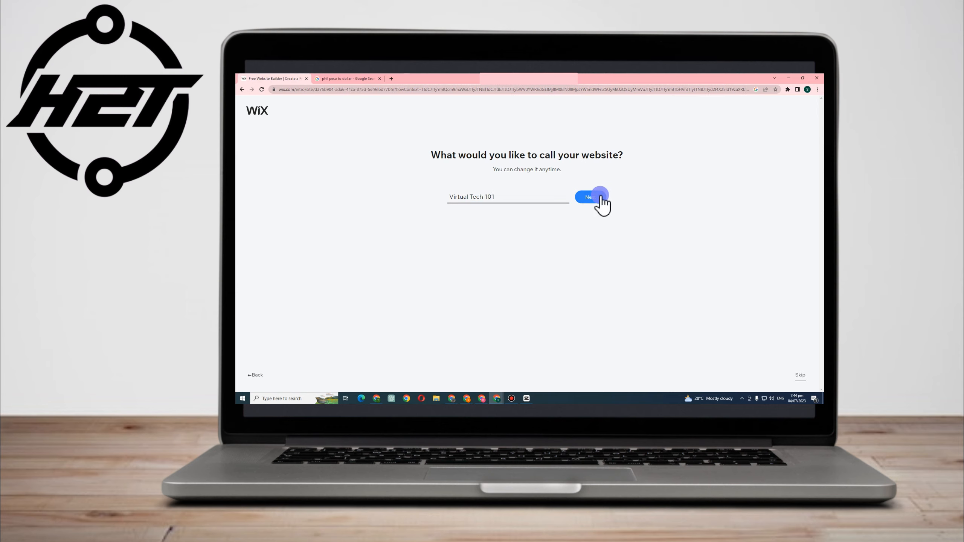
left_click(591, 197)
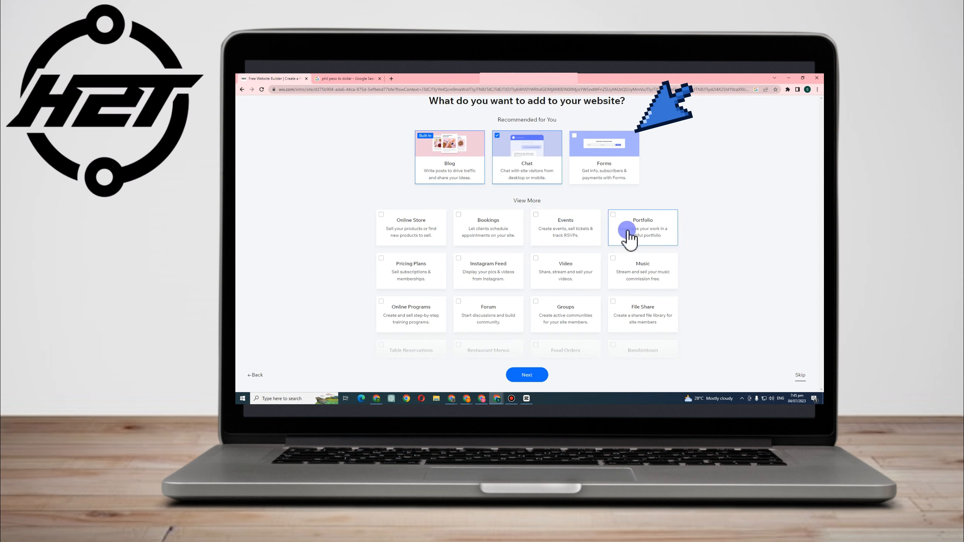
mouse_move(575, 278)
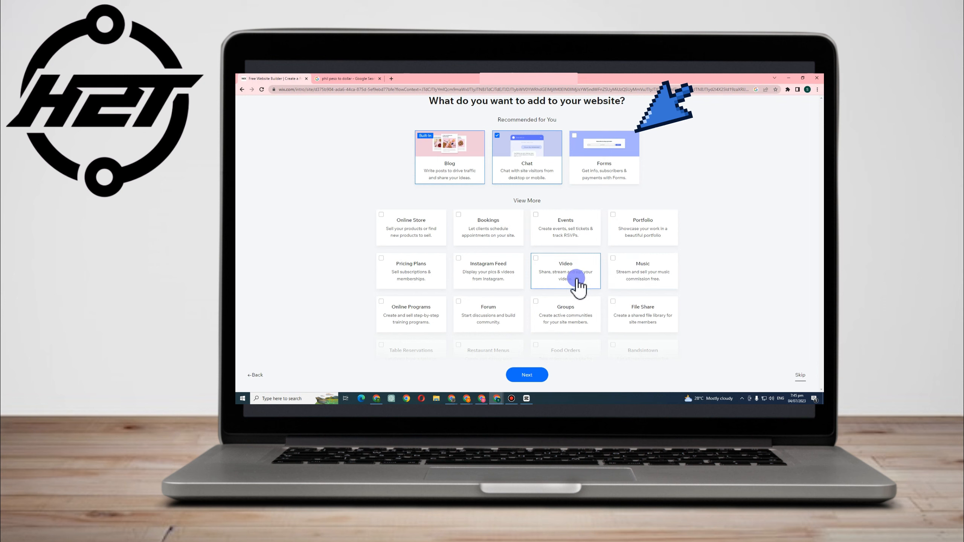
mouse_move(489, 276)
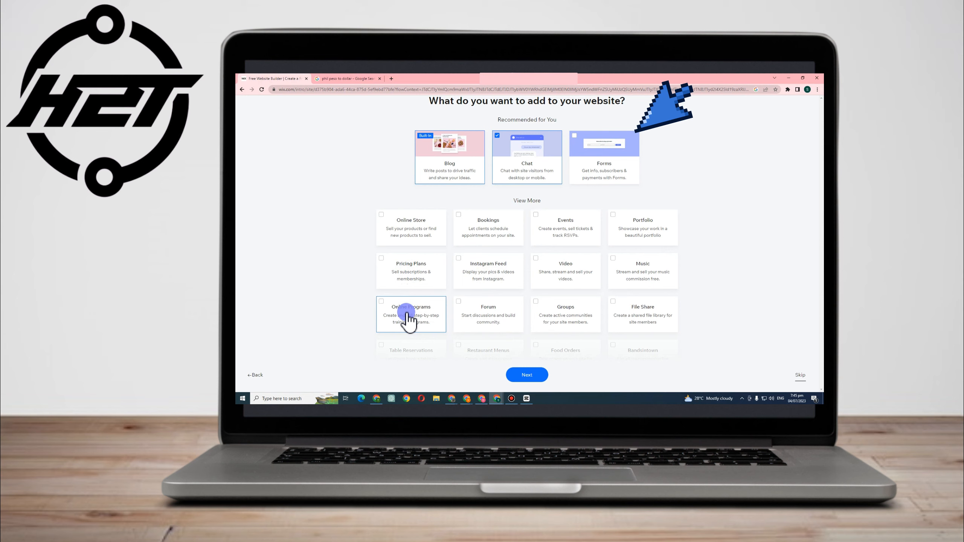
mouse_move(620, 286)
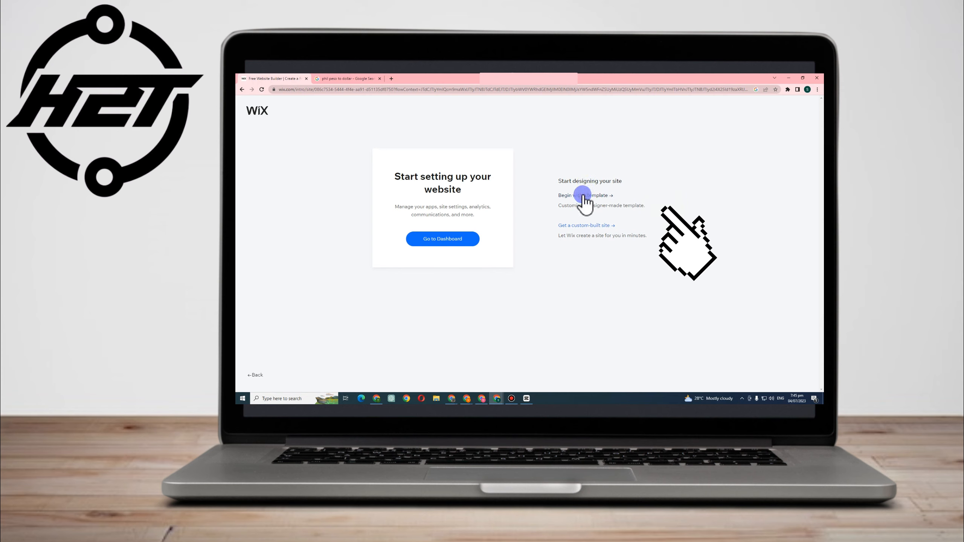
Choose to begin with a designer-made template
left_click(583, 195)
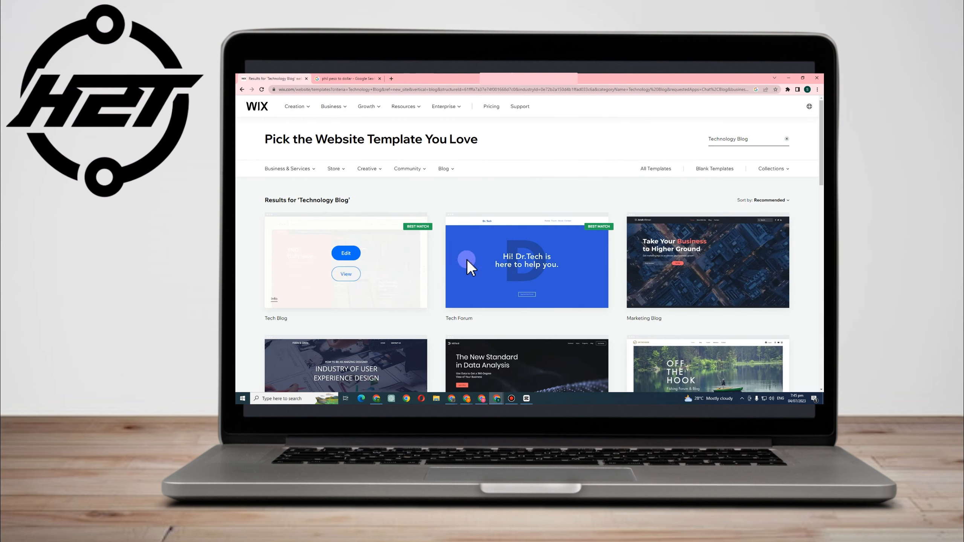
Browse down the template results and edit the Marketing Blog template
scroll("down", 3)
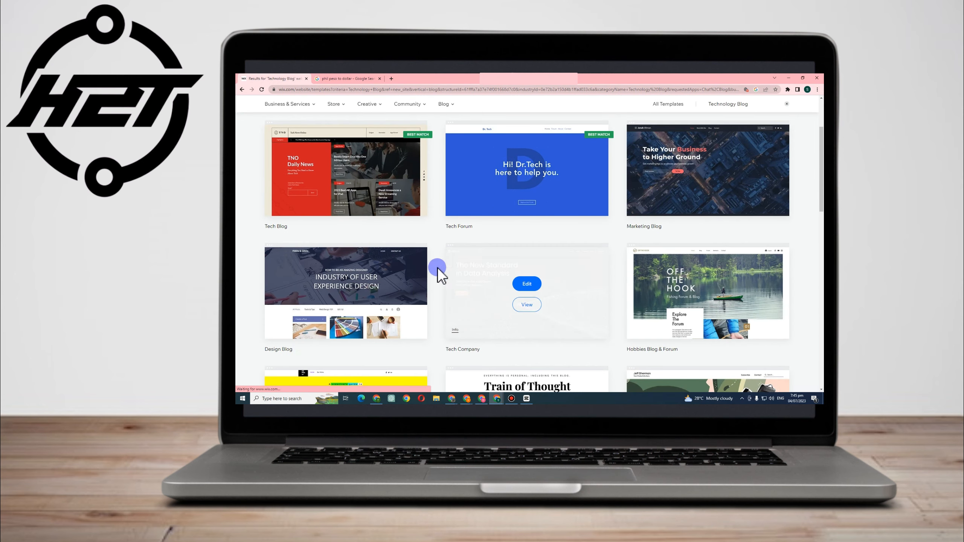
scroll("down", 3)
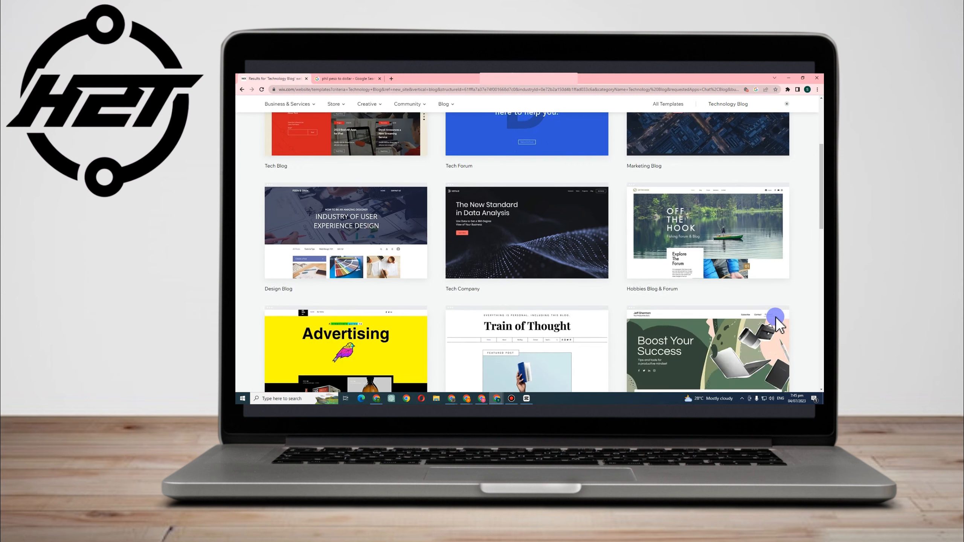
scroll("down", 3)
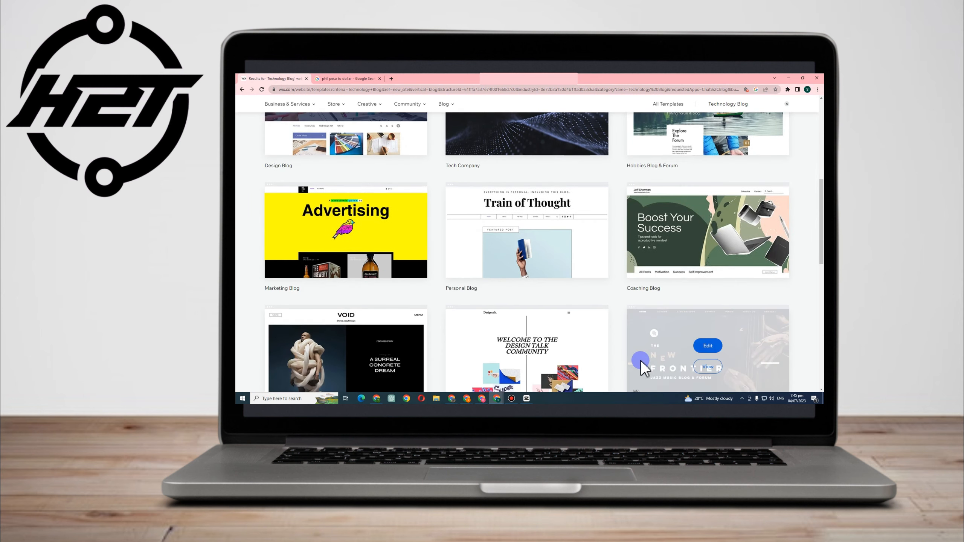
scroll("down", 3)
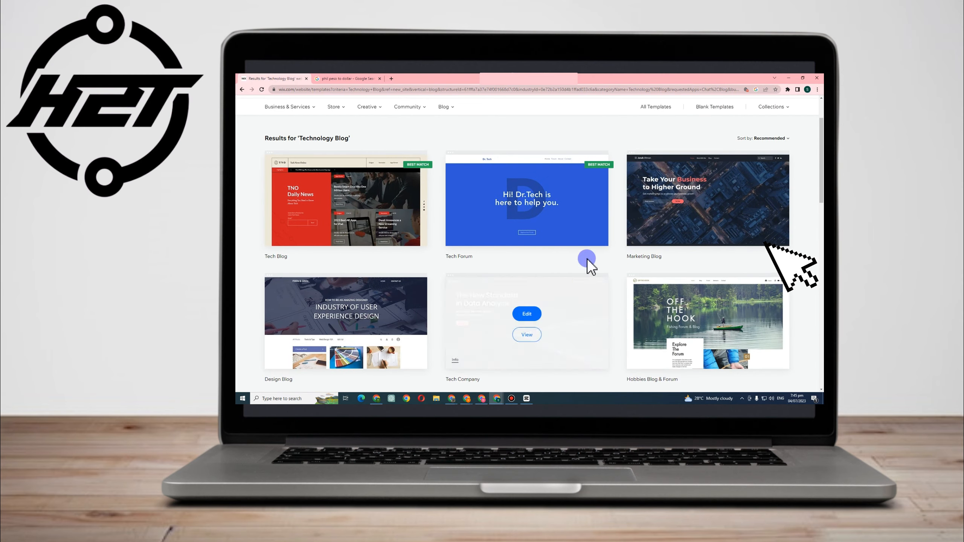
mouse_move(732, 212)
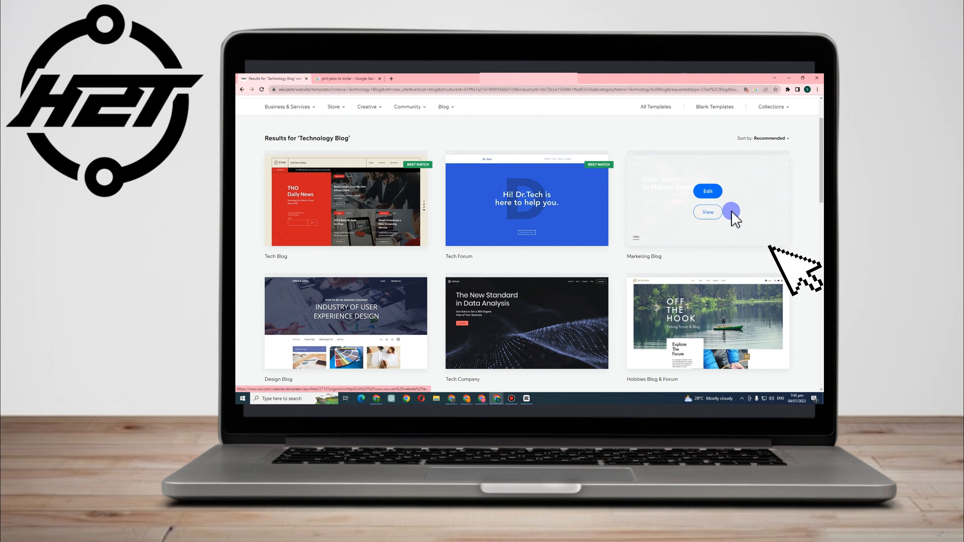
left_click(708, 191)
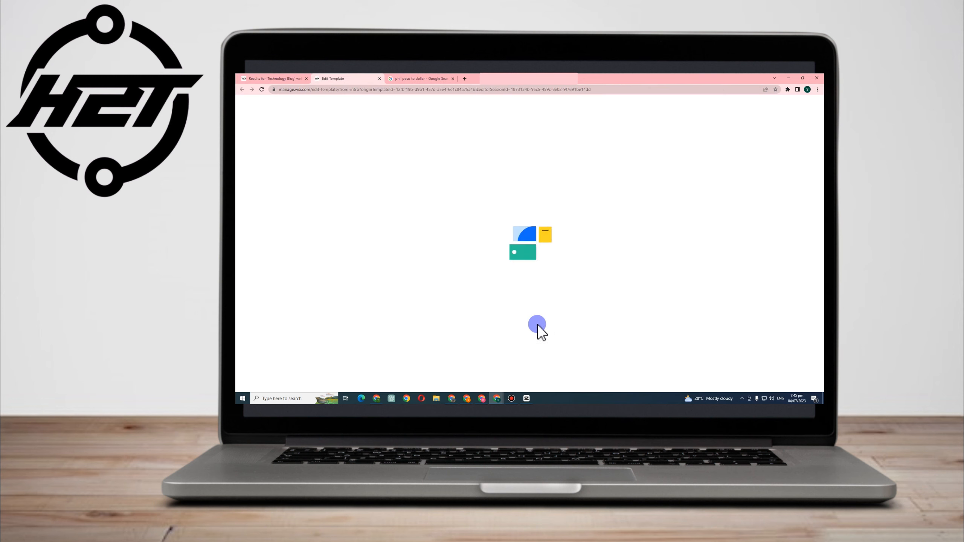
mouse_move(531, 373)
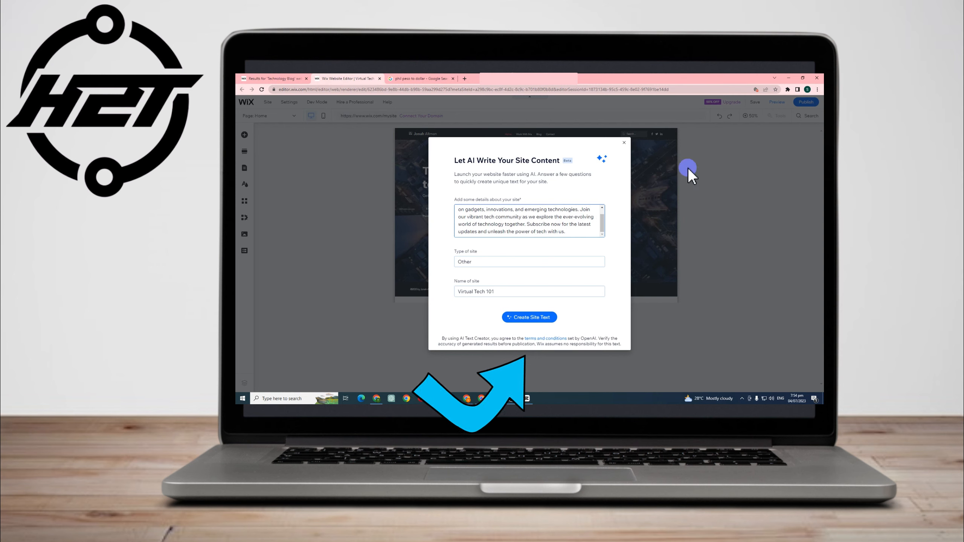
Generate AI-written site text for Virtual Tech 101 from the description
left_click(529, 317)
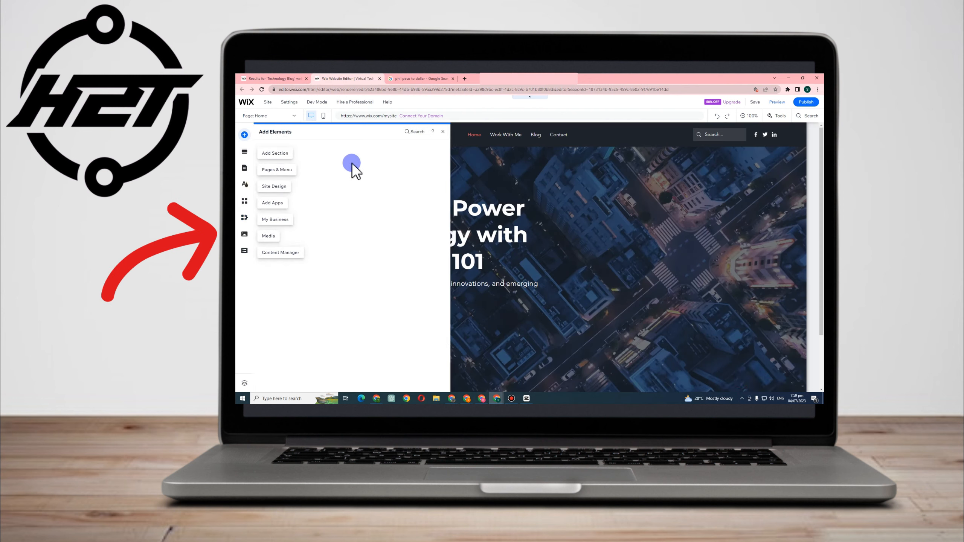
left_click(244, 151)
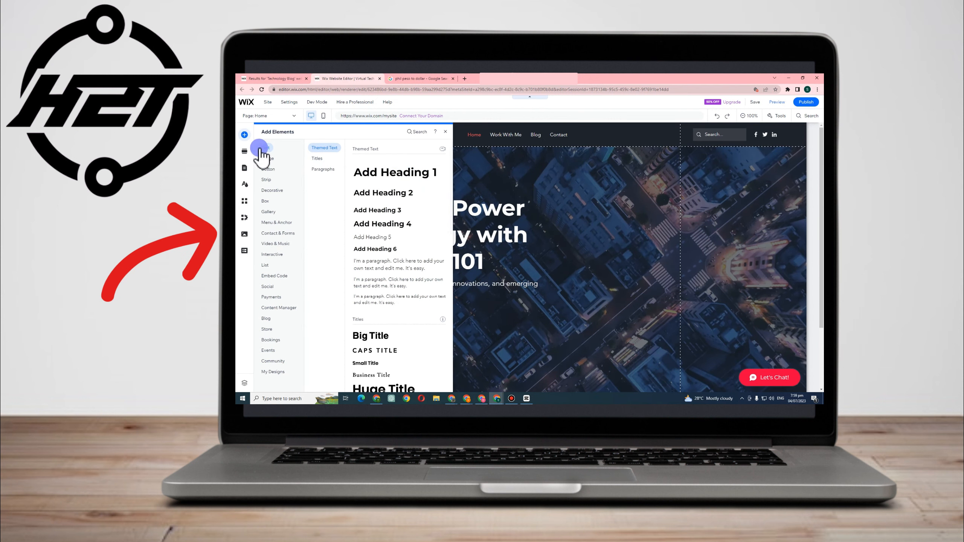
mouse_move(802, 116)
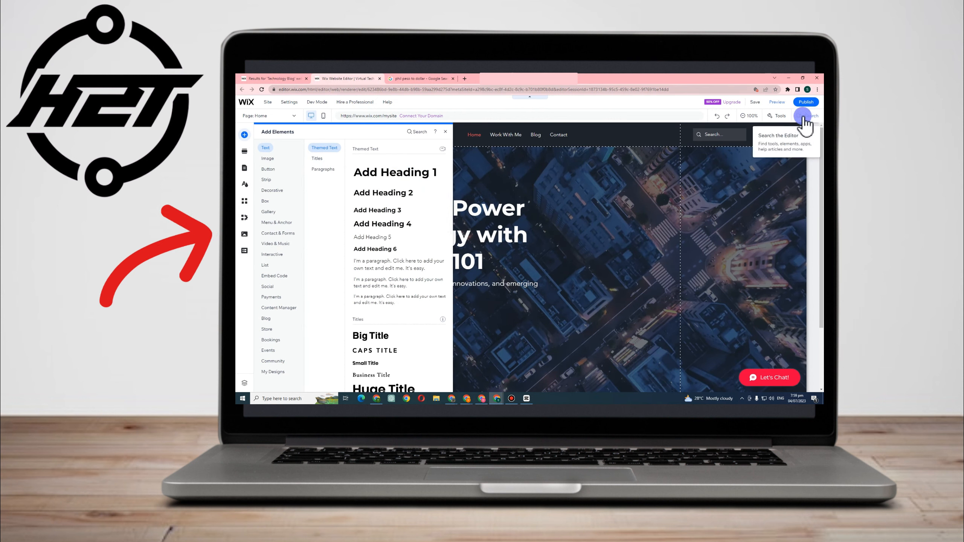
left_click(268, 170)
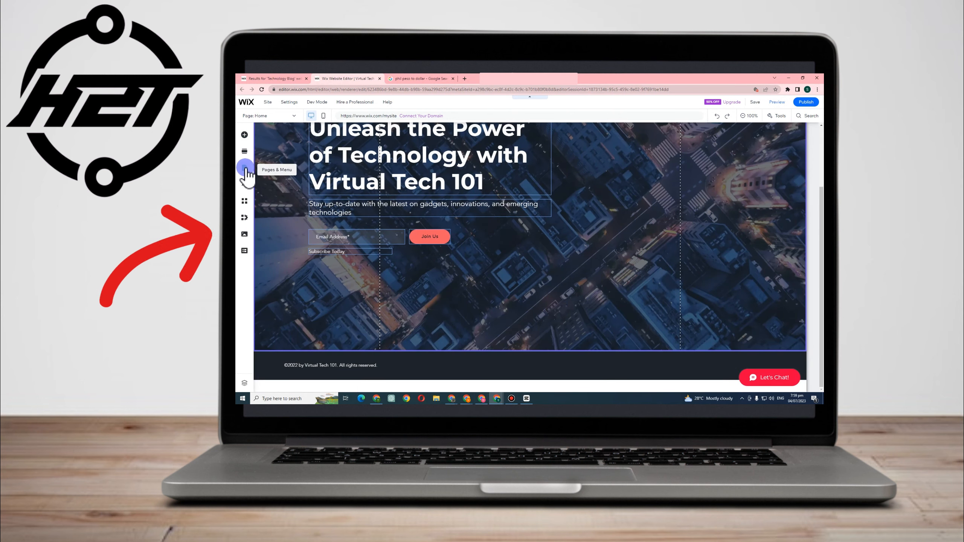
mouse_move(244, 245)
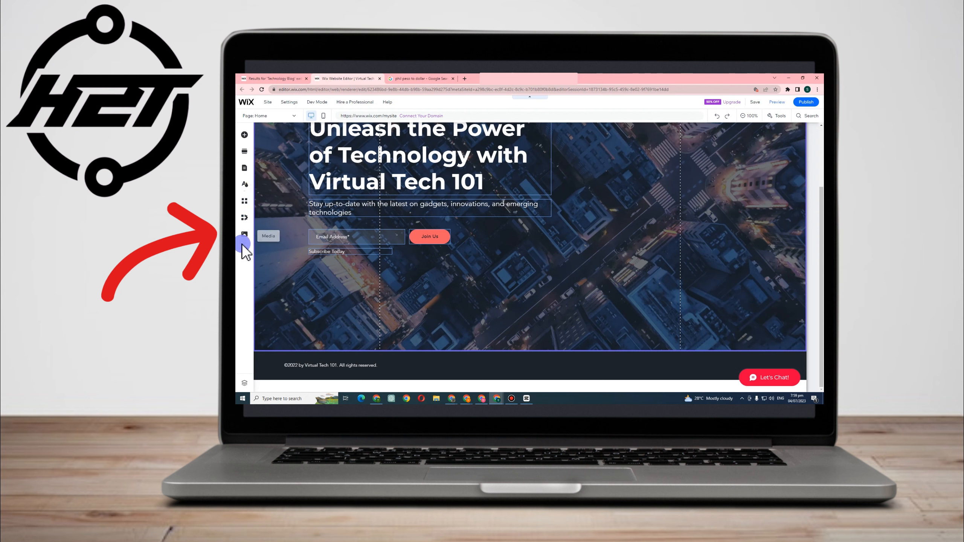